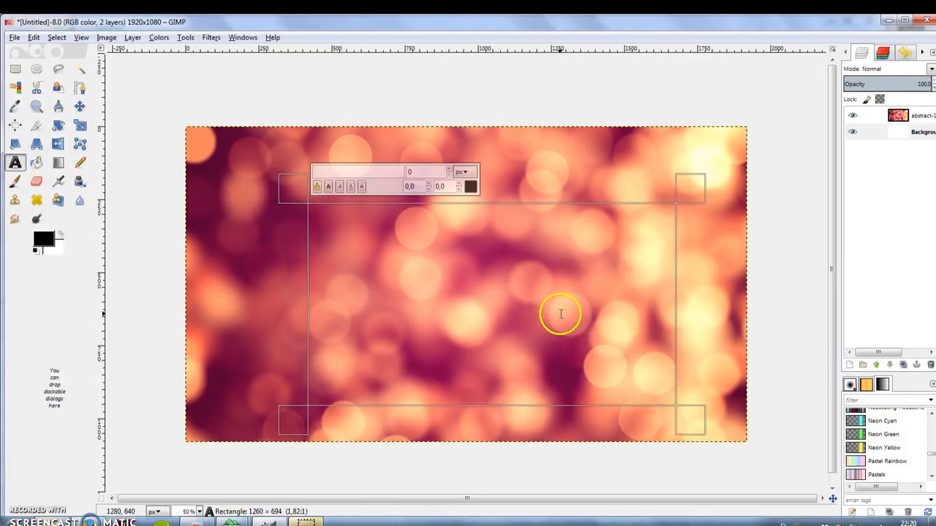
Write OUTLINED TEXT in black Bebas Neue at size 500 across the bokeh photo
left_click(562, 315)
type("b")
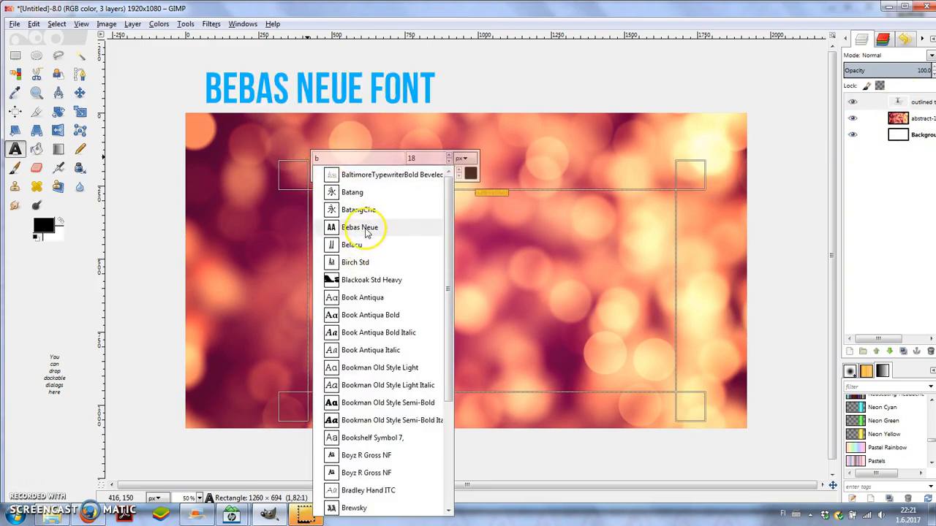
left_click(360, 229)
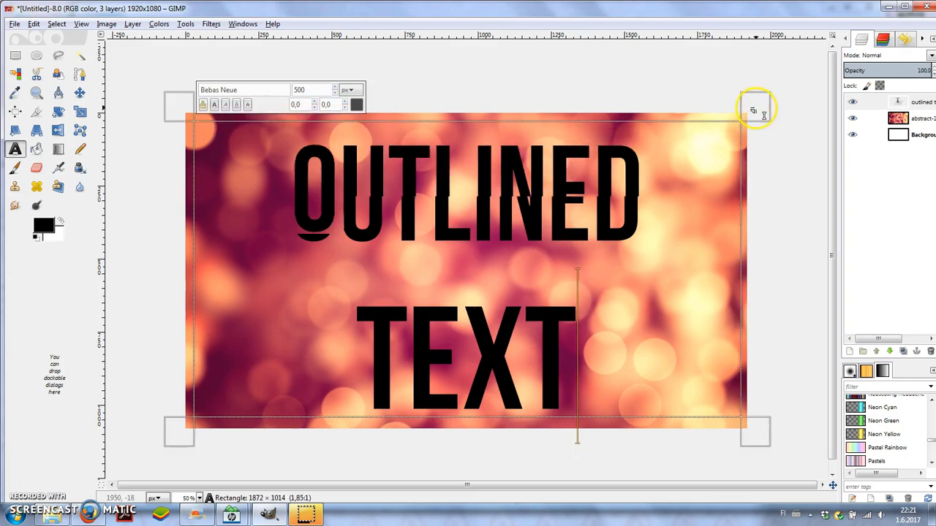
Select the black letters by colour and grow the selection by 15 pixels
left_click(15, 73)
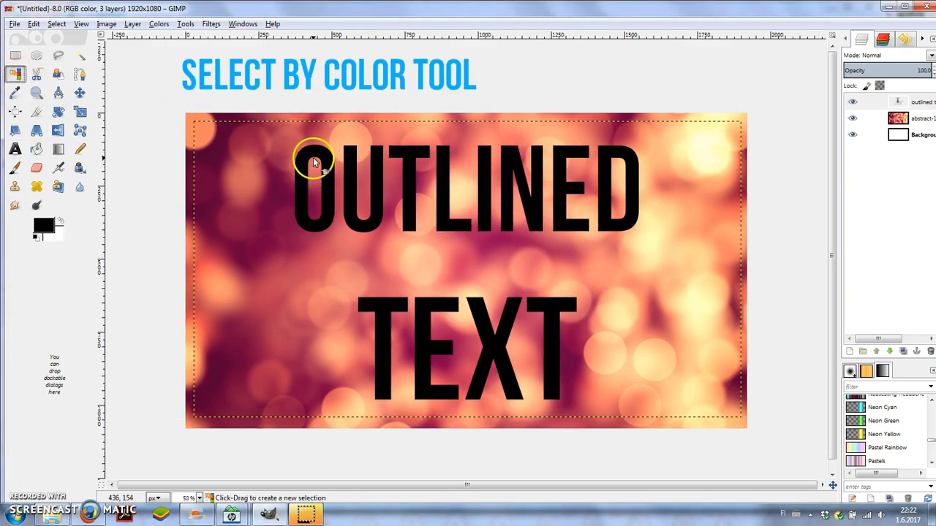
left_click(315, 161)
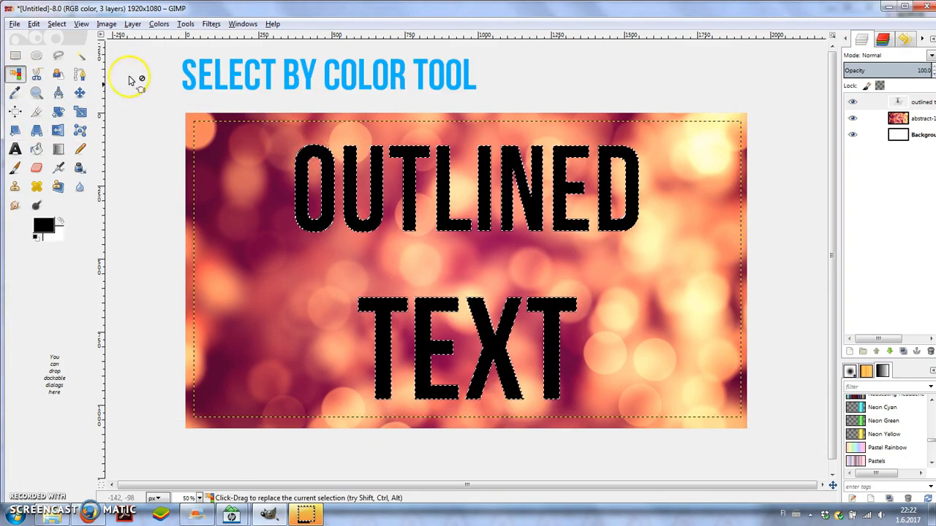
left_click(56, 24)
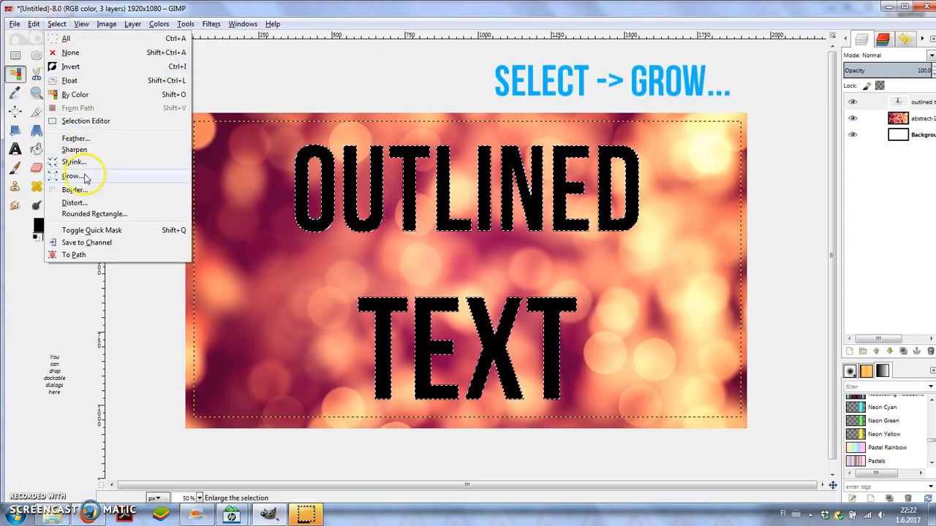
left_click(73, 175)
type("15")
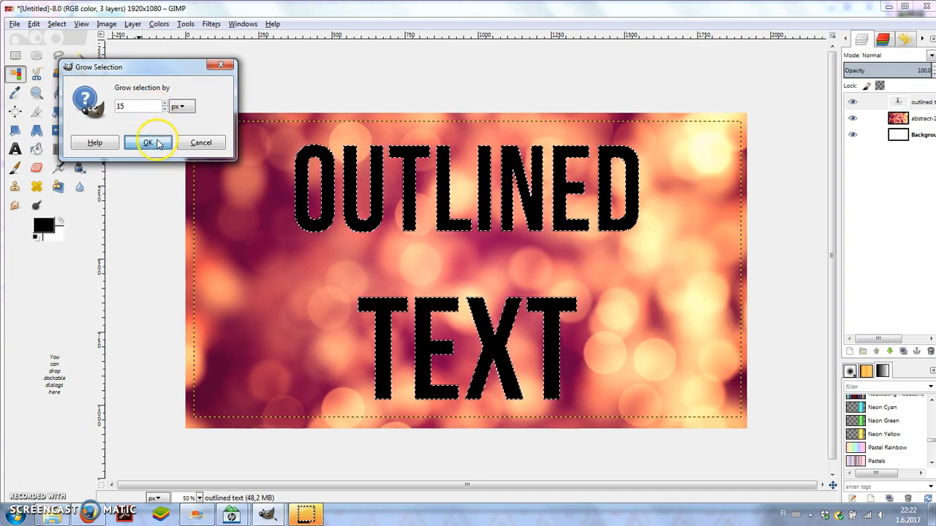
left_click(147, 142)
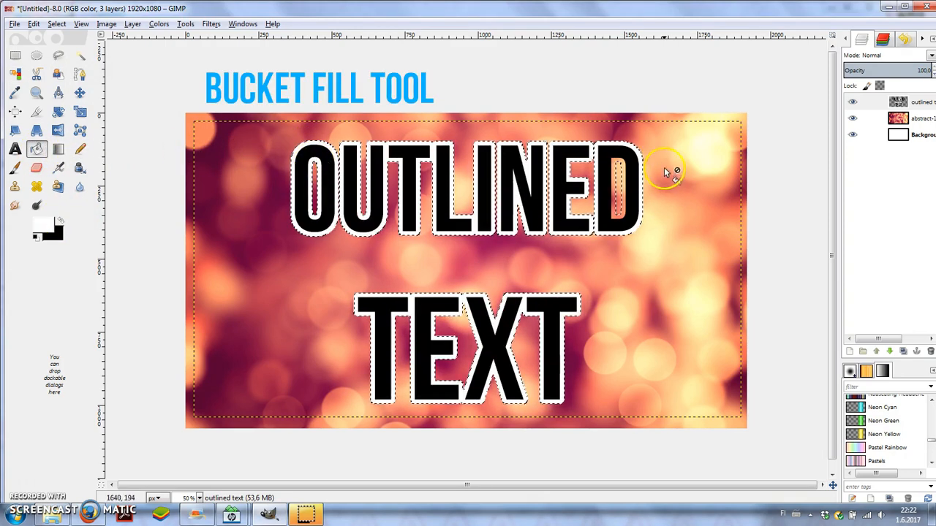
mouse_move(152, 155)
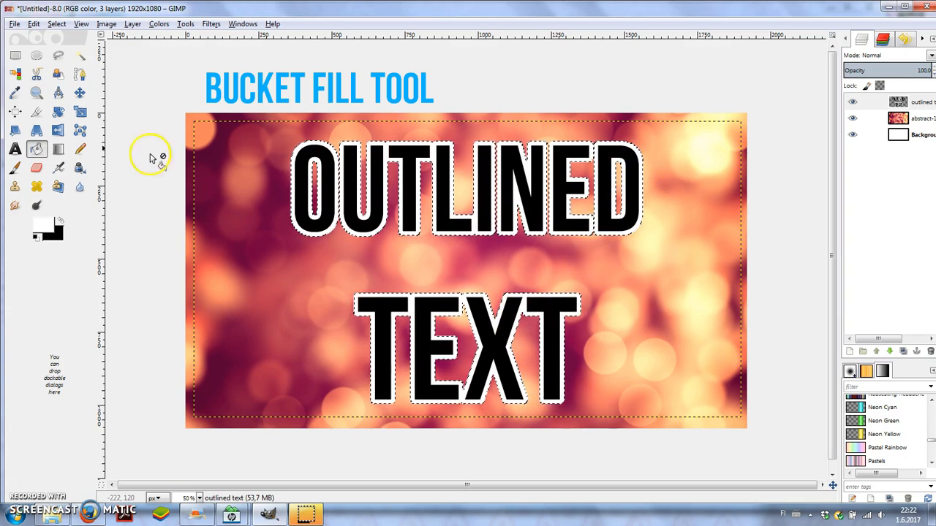
Fill the grown selection with white, then reselect just the black letters by colour
left_click(15, 73)
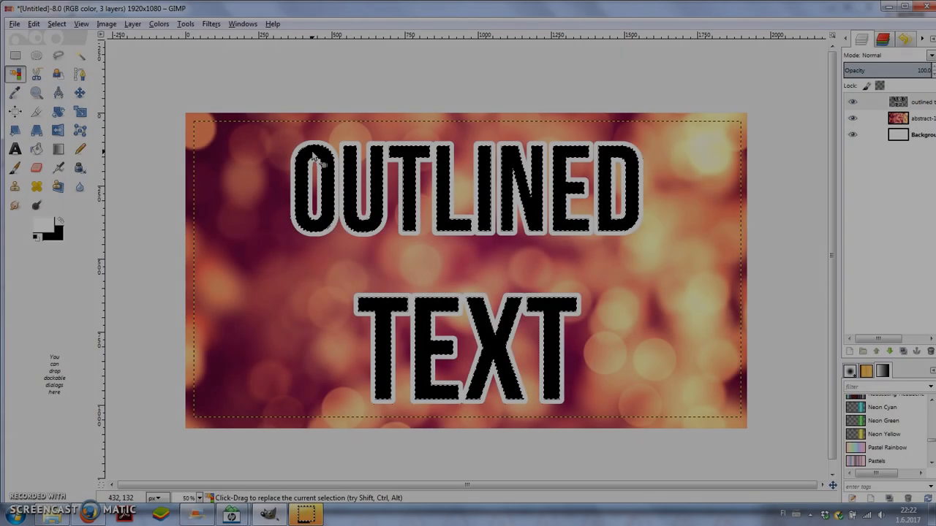
Set the foreground colour to pink and the background to teal blue 0db4c3
left_click(41, 223)
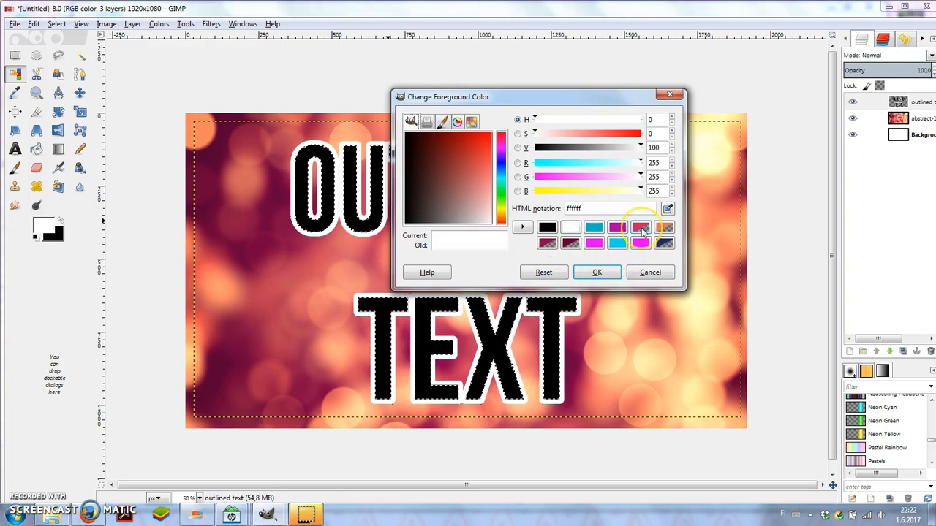
left_click(640, 227)
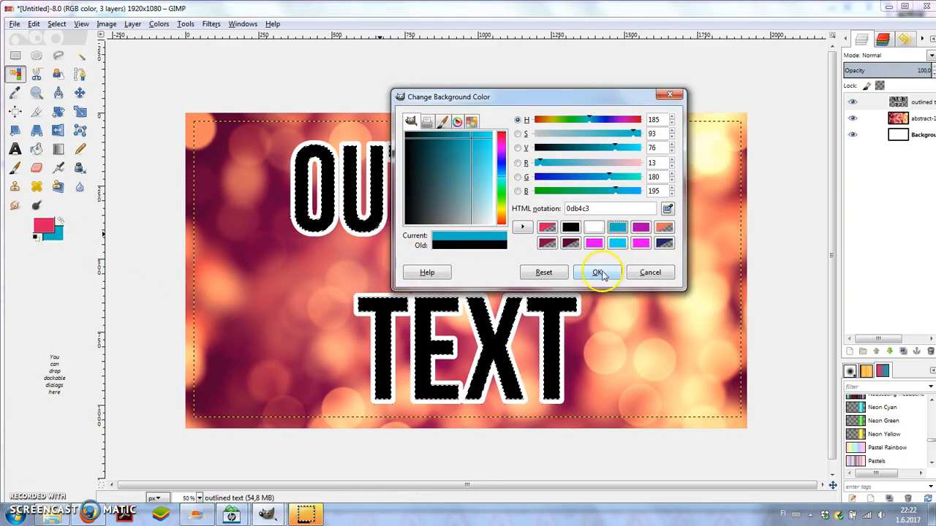
left_click(596, 272)
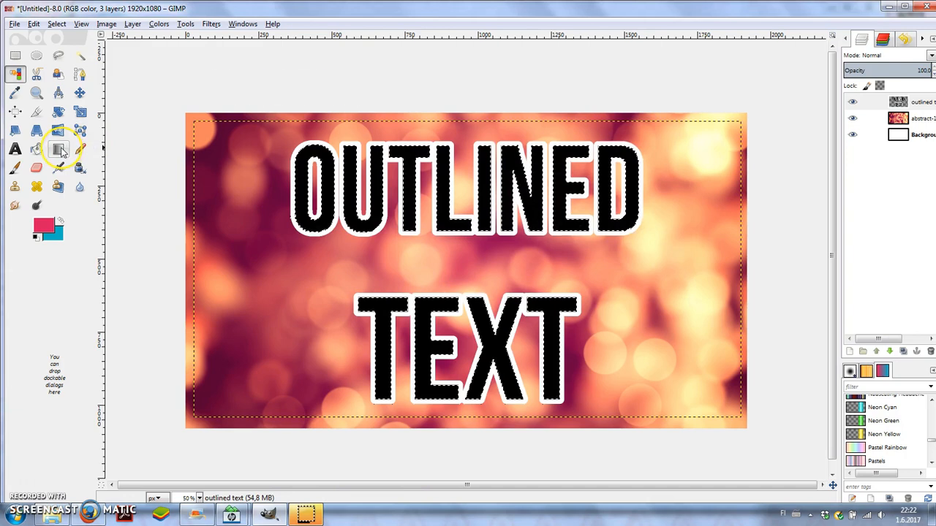
mouse_move(59, 149)
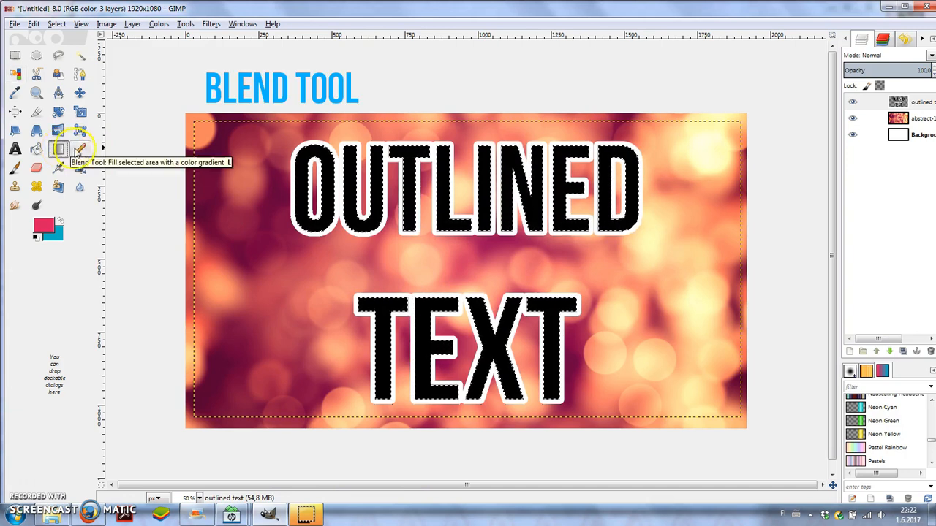
Fill the selected letters with a diagonal pink-to-blue gradient inside their white outlines
left_click_drag(306, 331, 661, 170)
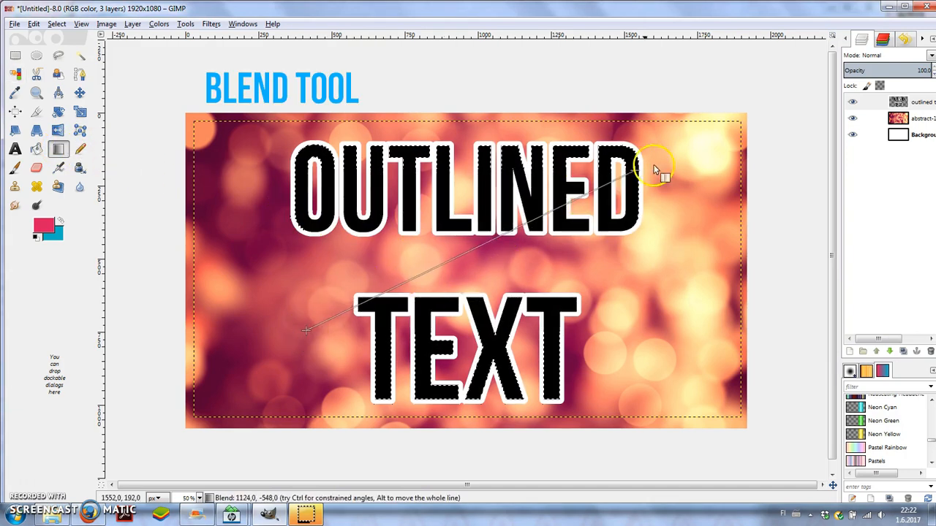
left_click(658, 173)
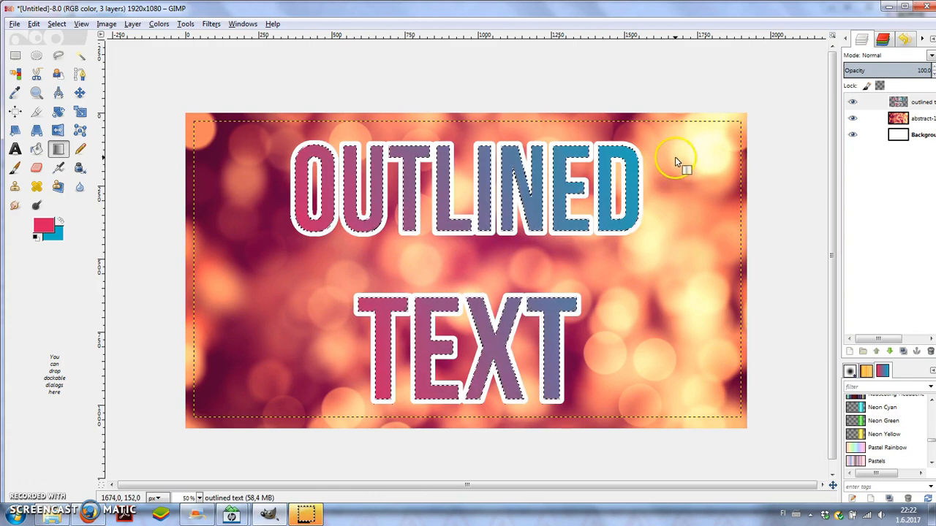
mouse_move(373, 295)
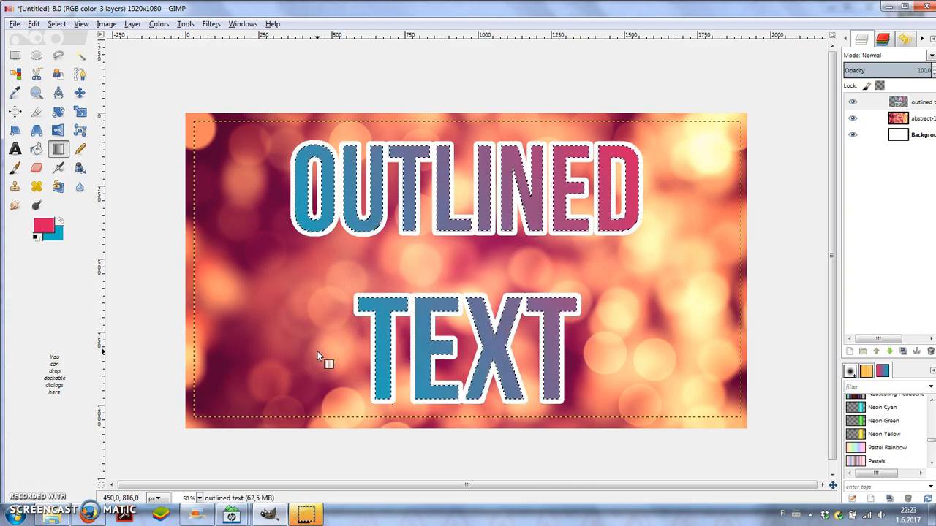
mouse_move(651, 176)
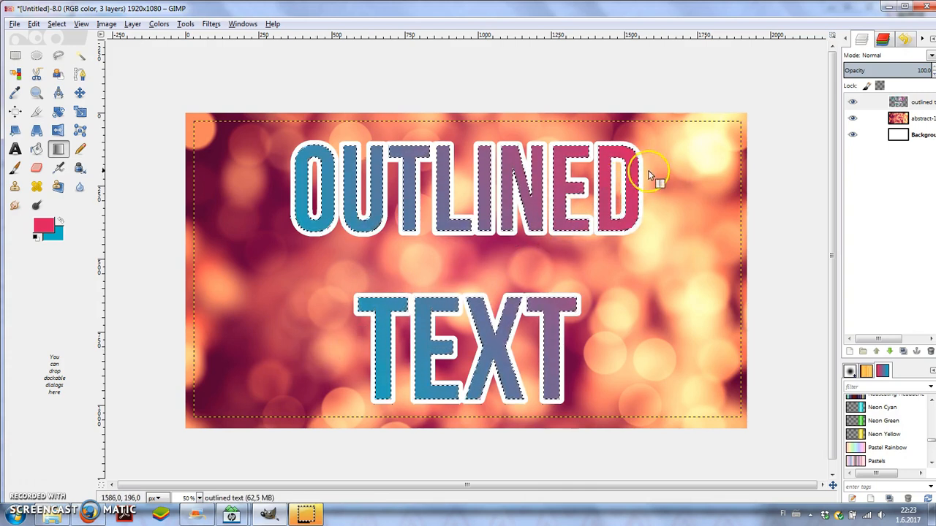
left_click_drag(651, 173, 368, 275)
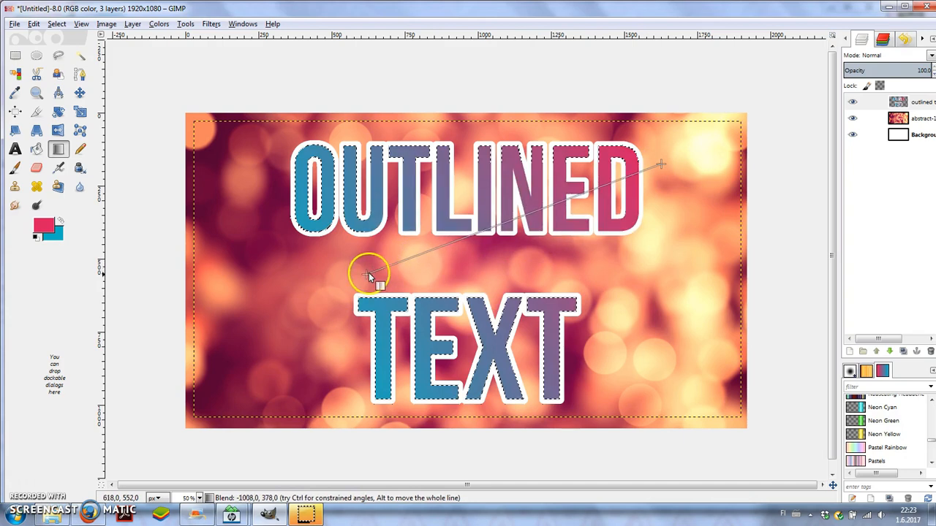